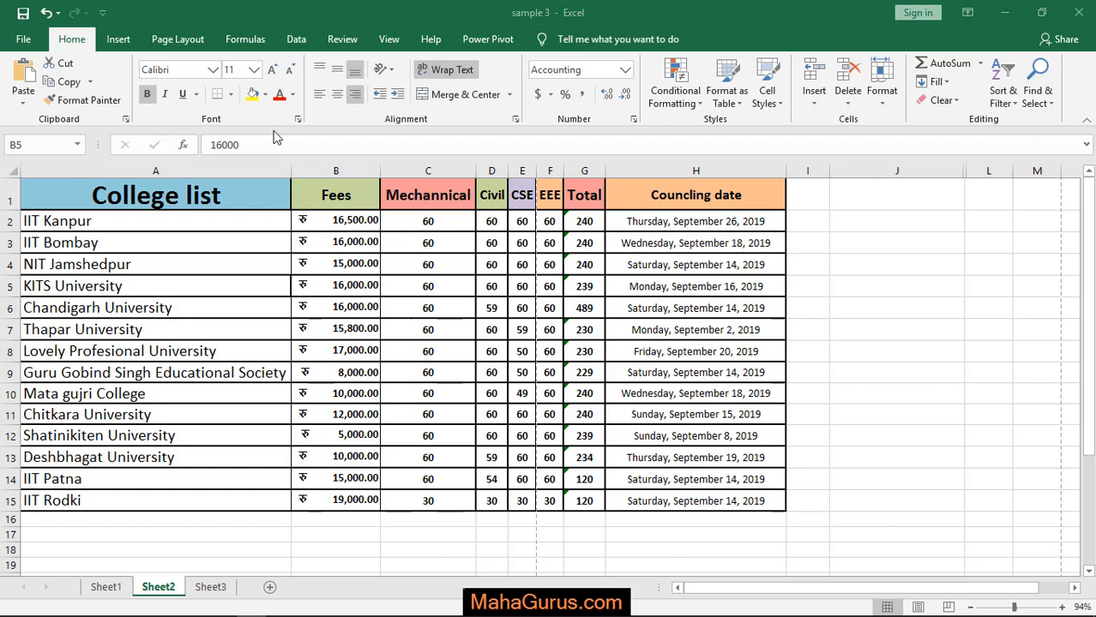
Switch the college list workbook to the Page Layout ribbon
left_click(177, 39)
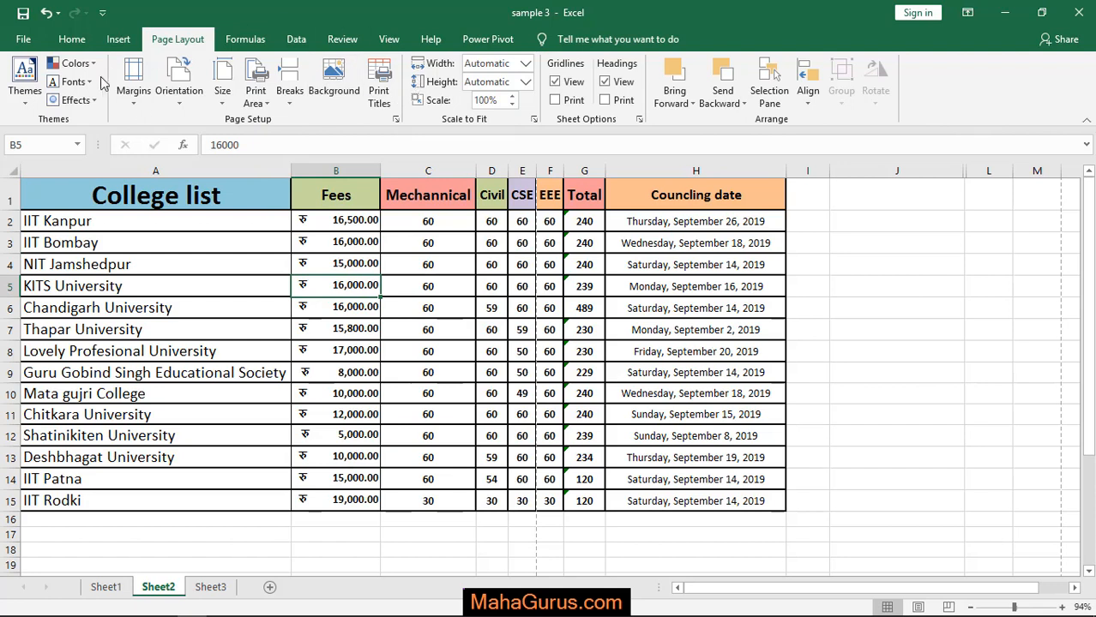
mouse_move(133, 78)
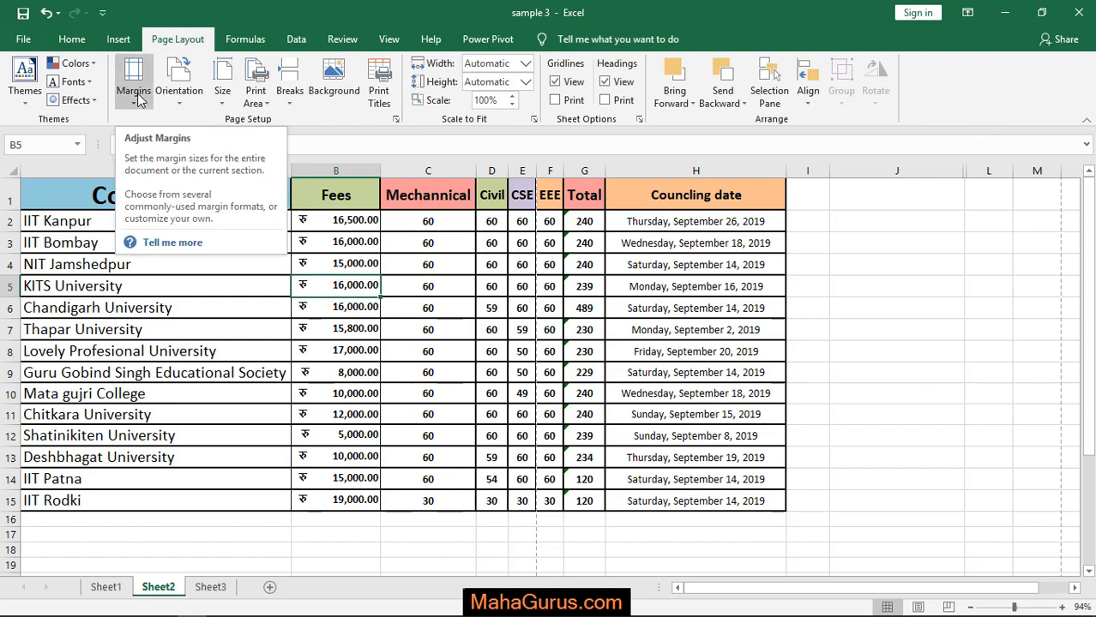
Show the margin presets: Normal, Wide, Narrow and Custom Margins
left_click(132, 82)
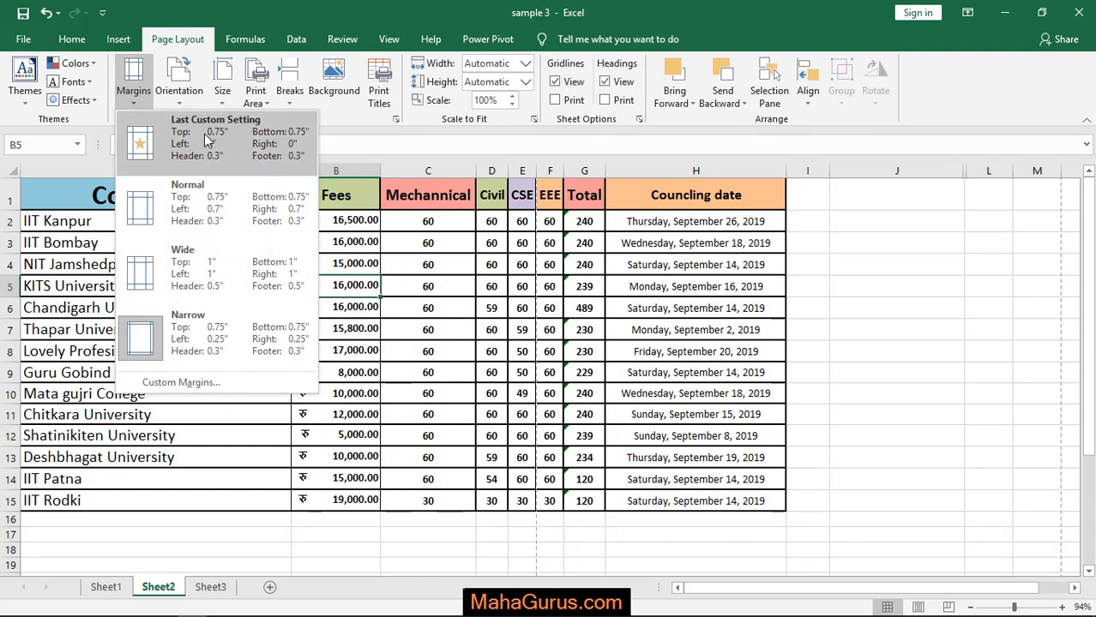
mouse_move(193, 273)
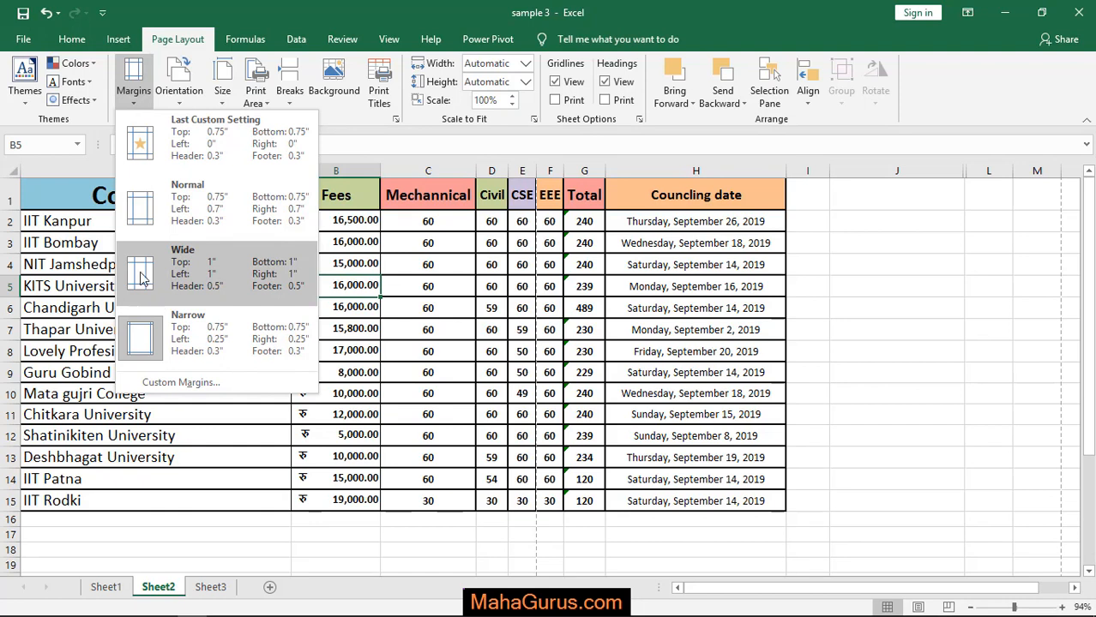
mouse_move(140, 204)
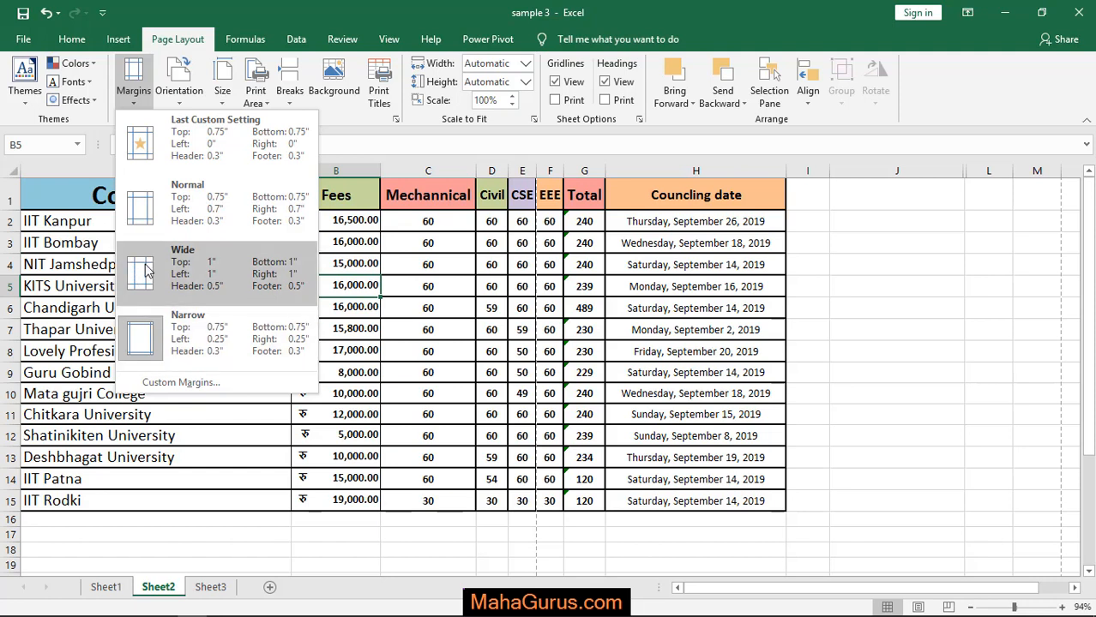
mouse_move(143, 322)
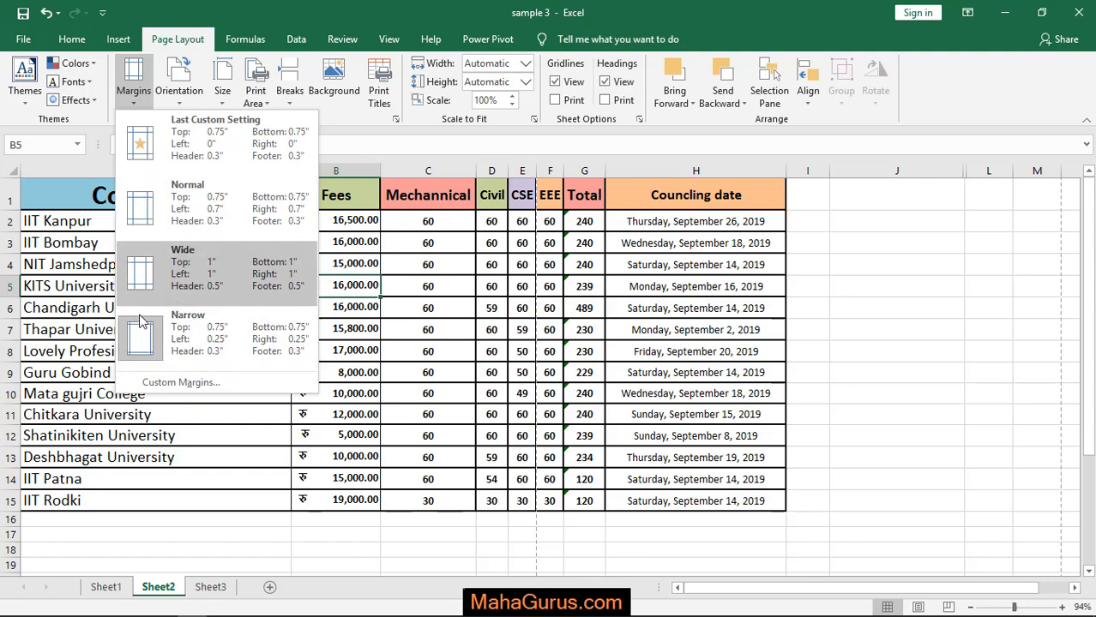
mouse_move(195, 276)
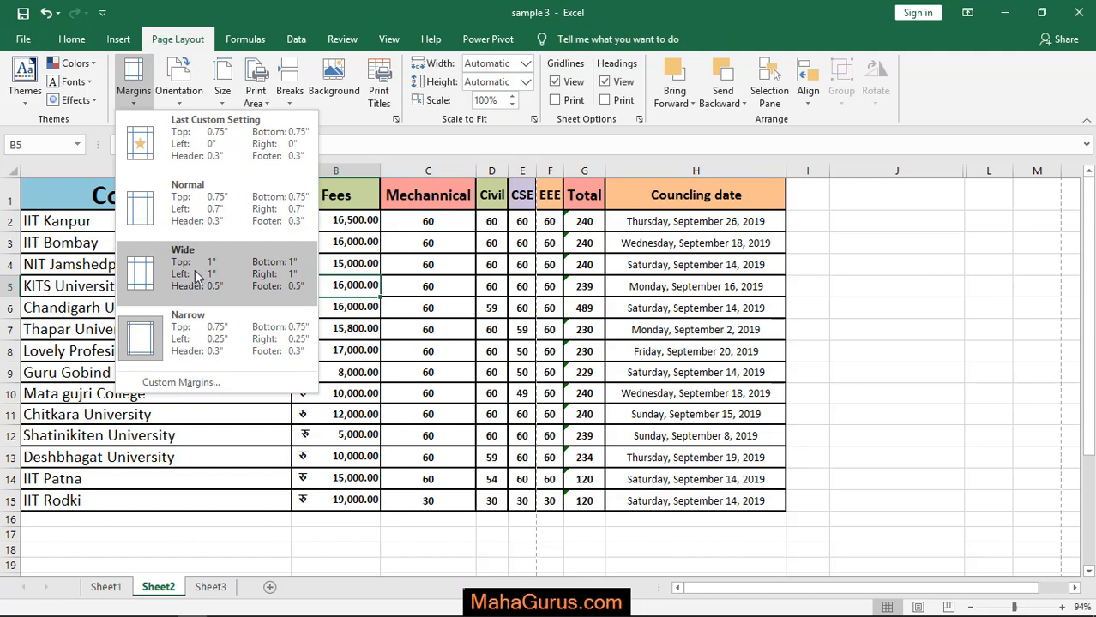
mouse_move(266, 274)
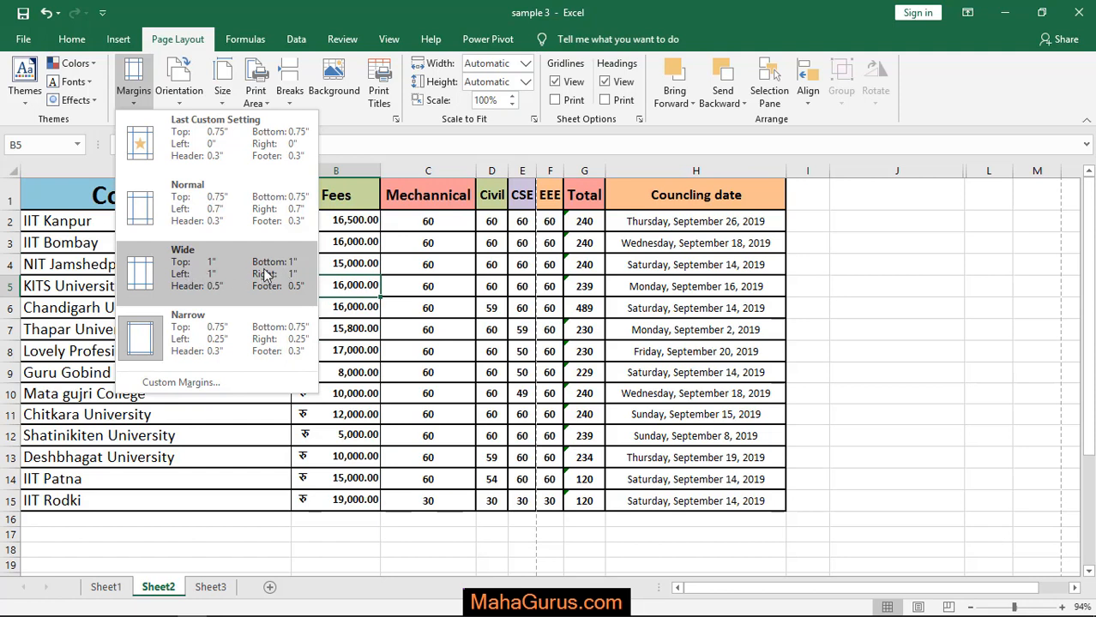
mouse_move(218, 264)
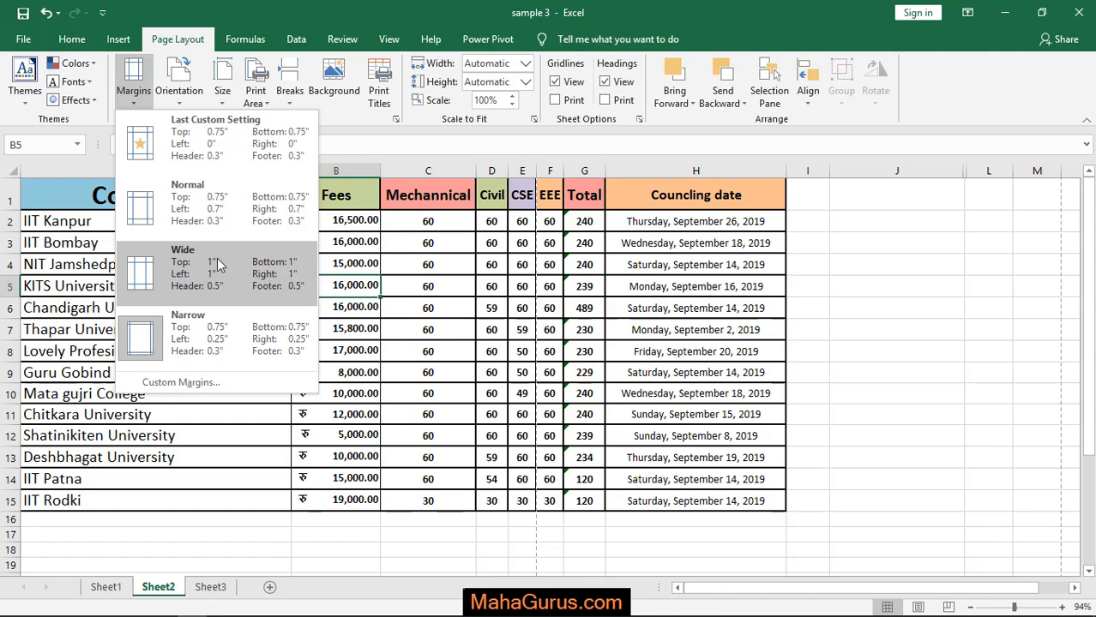
mouse_move(277, 294)
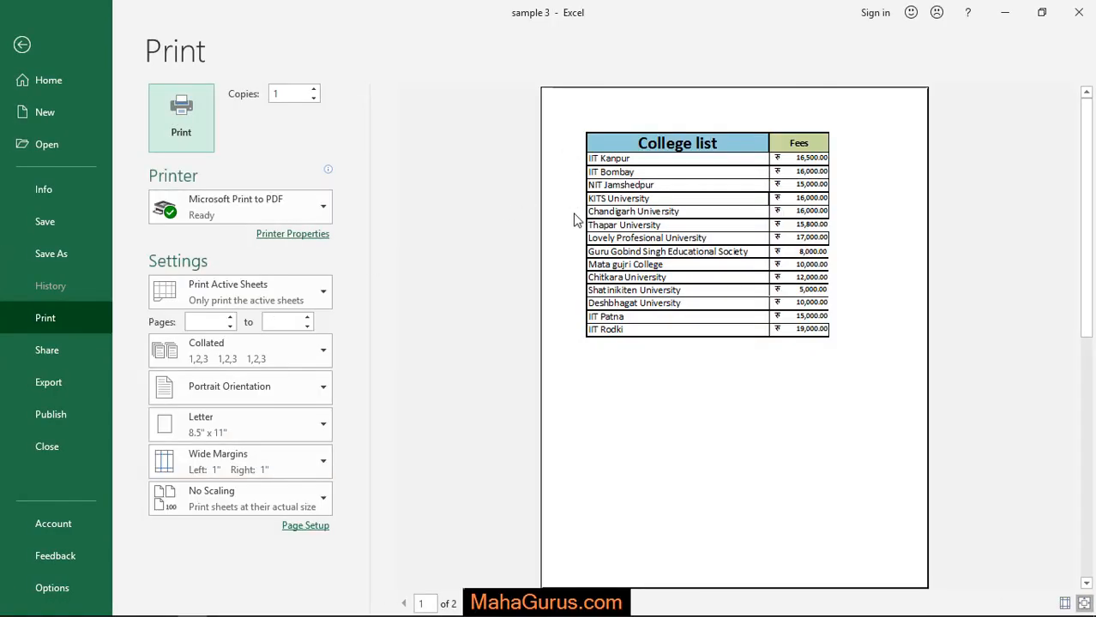
Leave print preview and return to the college list worksheet
left_click(21, 45)
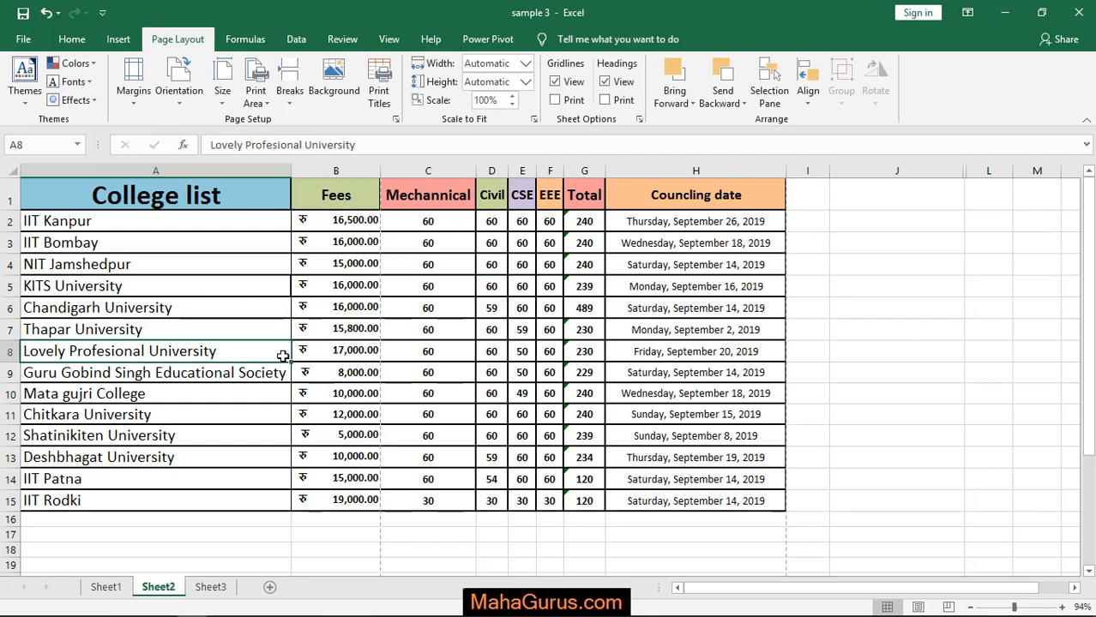